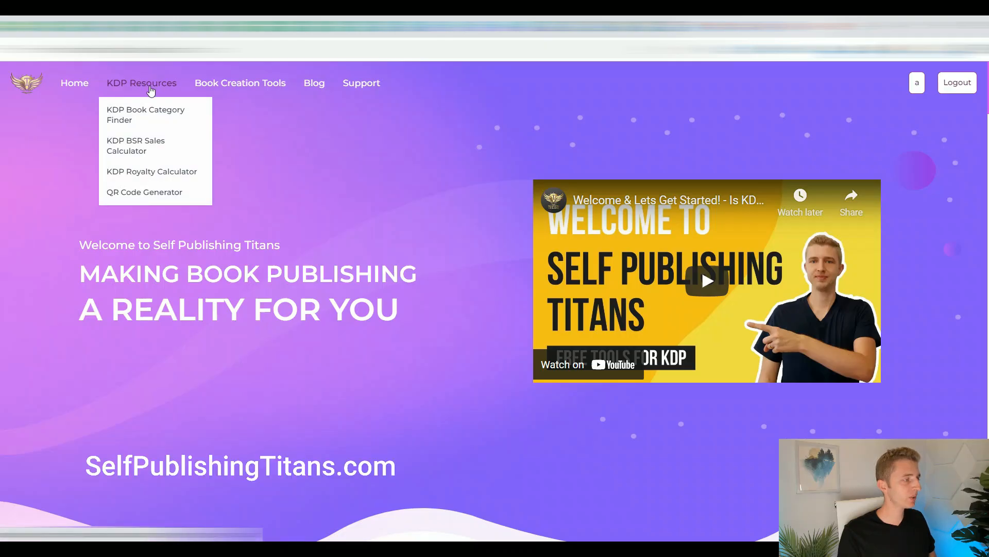
mouse_move(133, 117)
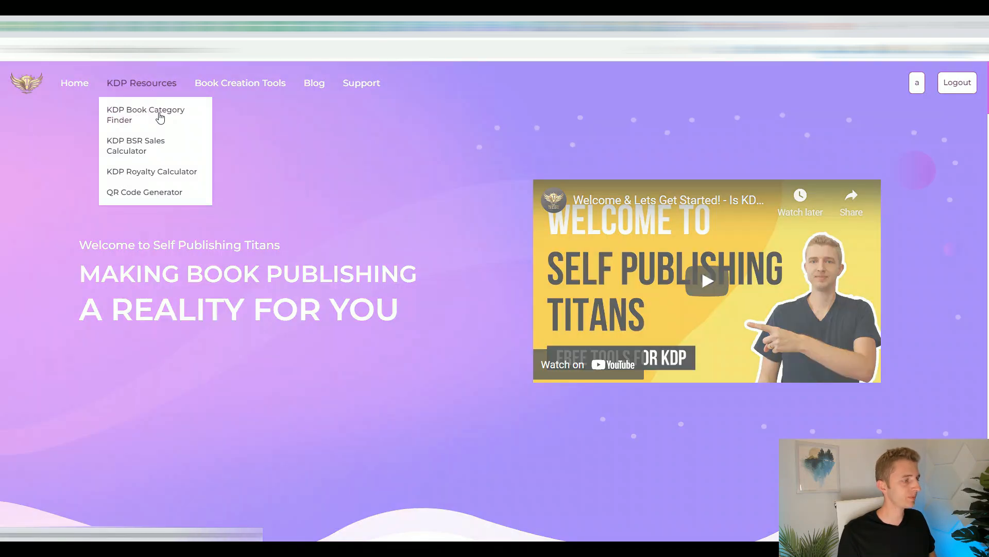
Launch the KDP Book Category Finder from the KDP Resources menu
click(145, 115)
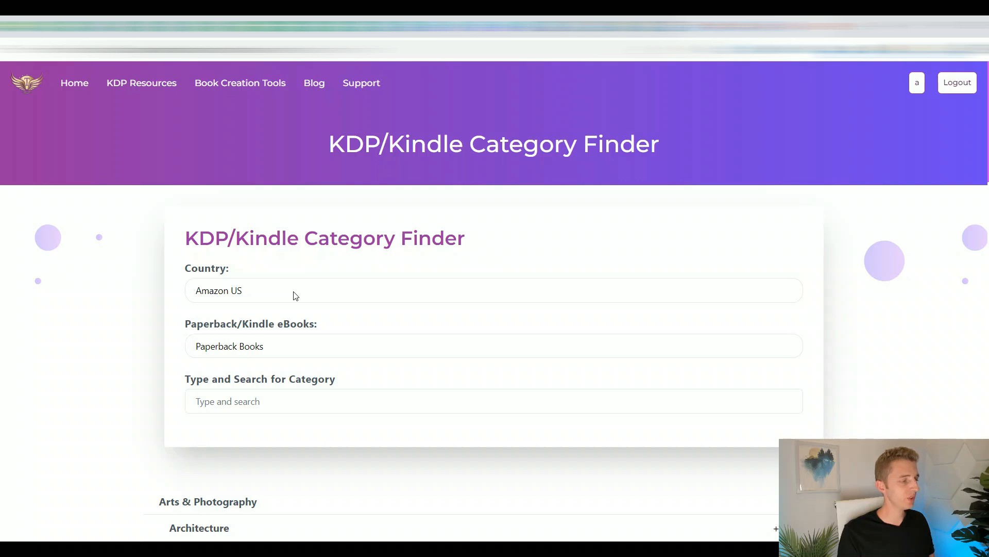
Keep the marketplace as Amazon US and the format as Paperback Books
click(493, 291)
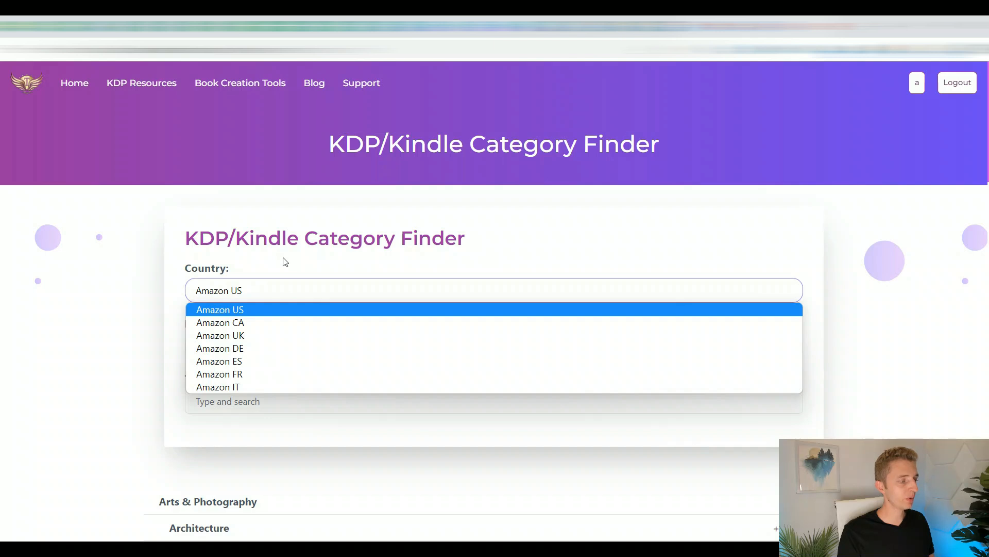
click(219, 310)
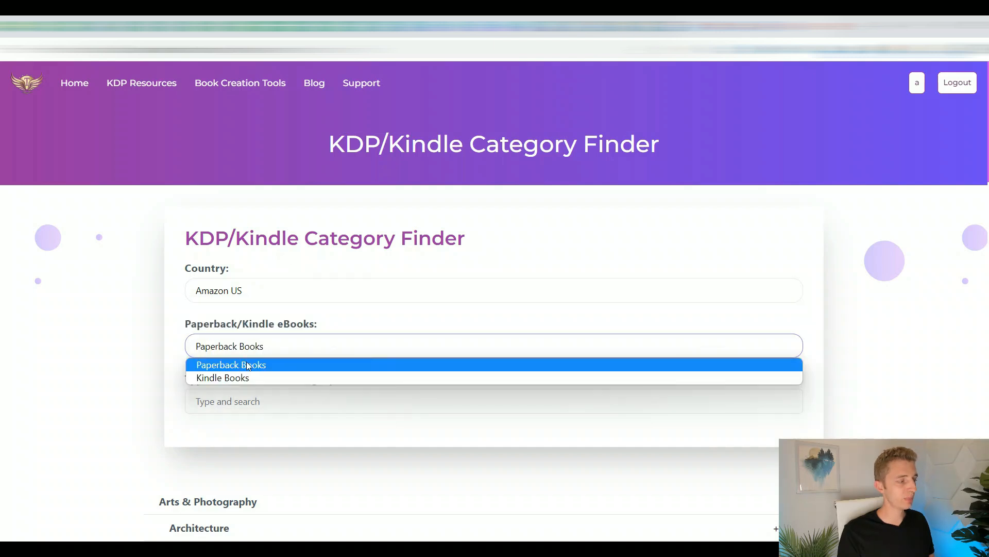
click(232, 365)
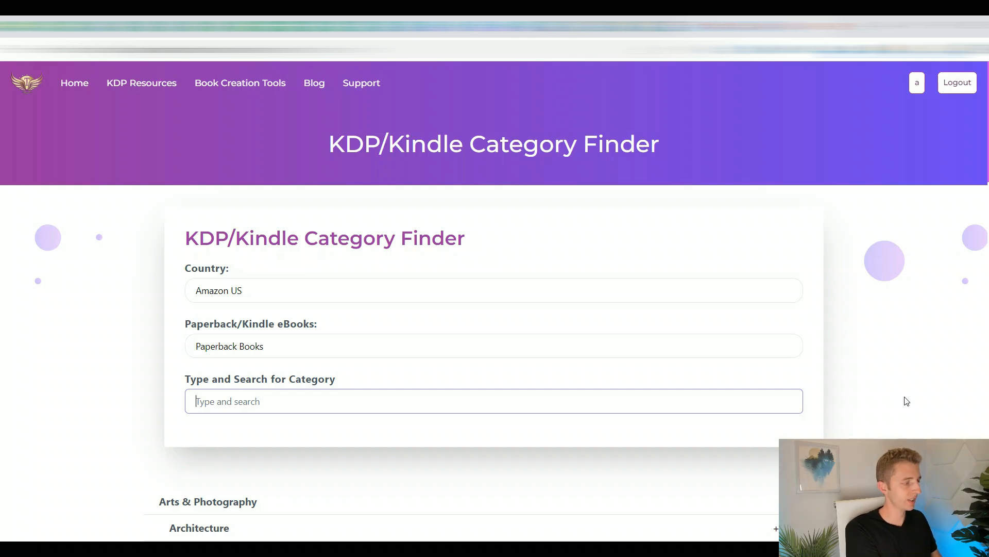
Search the categories for "journal" to list matches like Journal Writing and Diaries & Journals
text(journal)
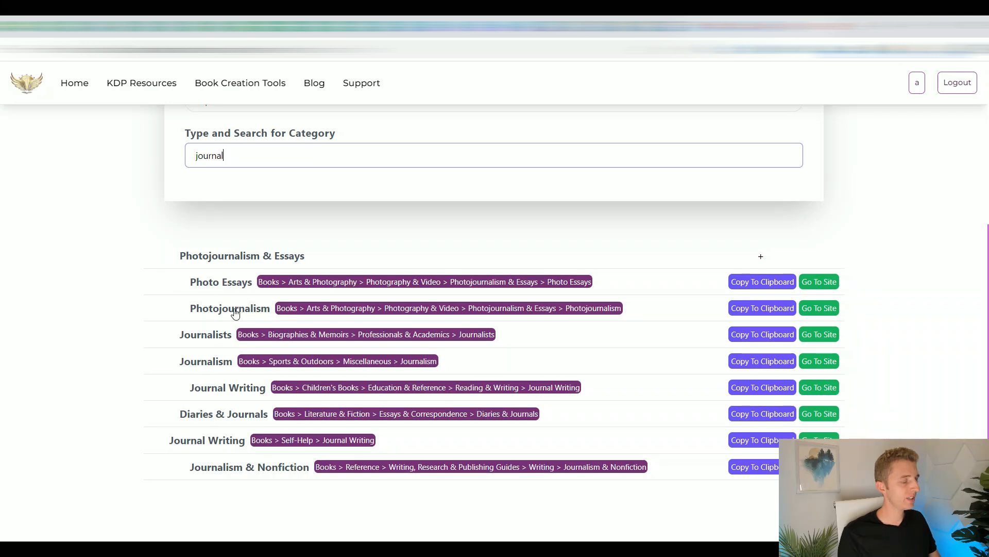
mouse_move(253, 250)
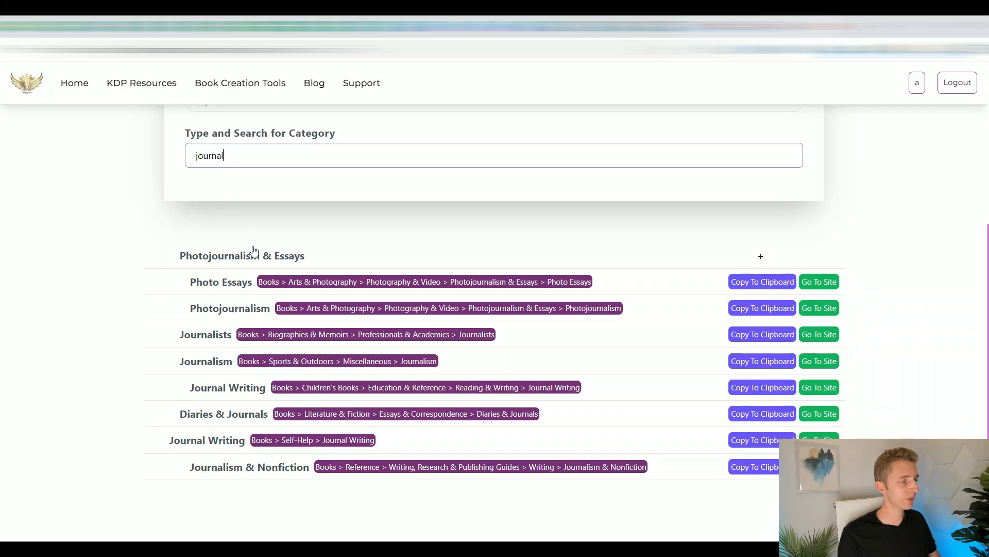
mouse_move(275, 338)
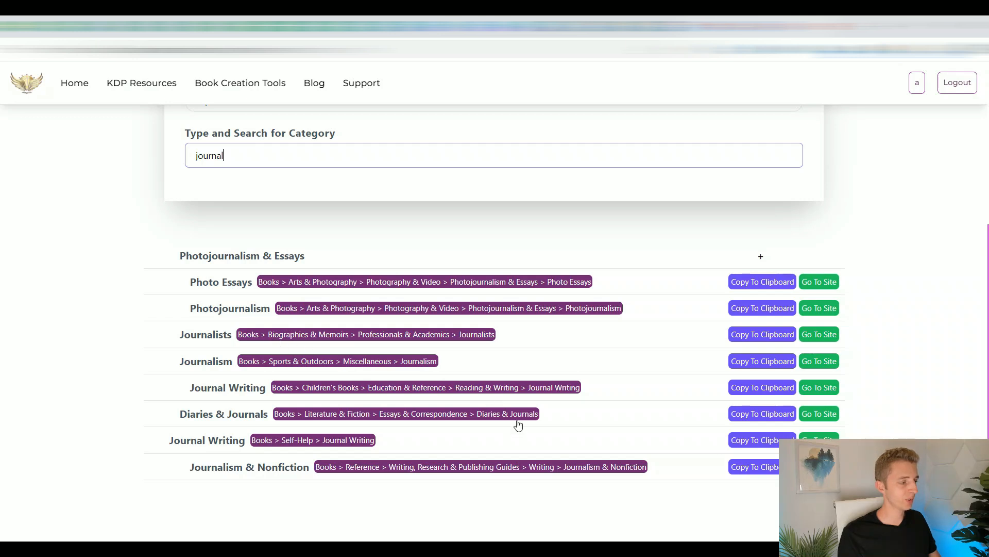
mouse_move(224, 402)
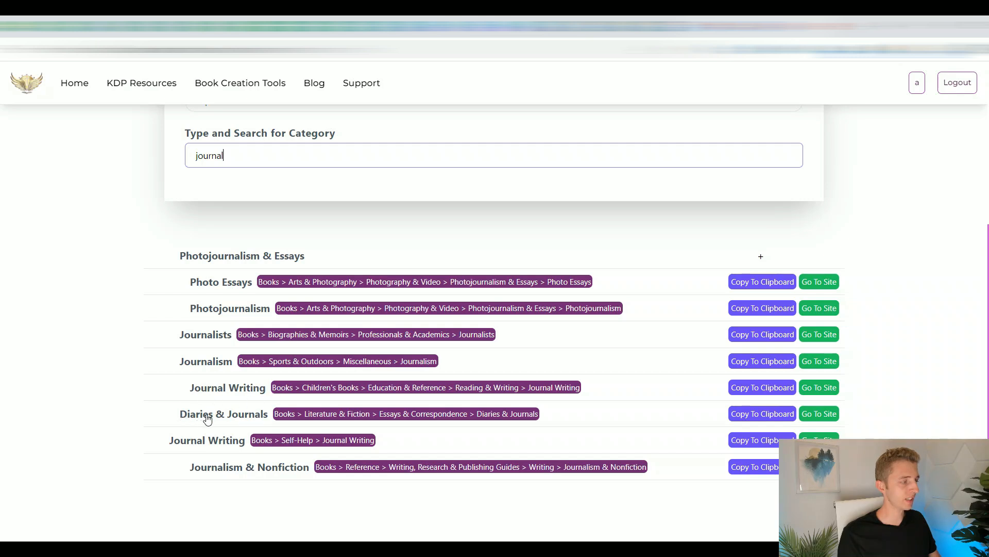
mouse_move(208, 467)
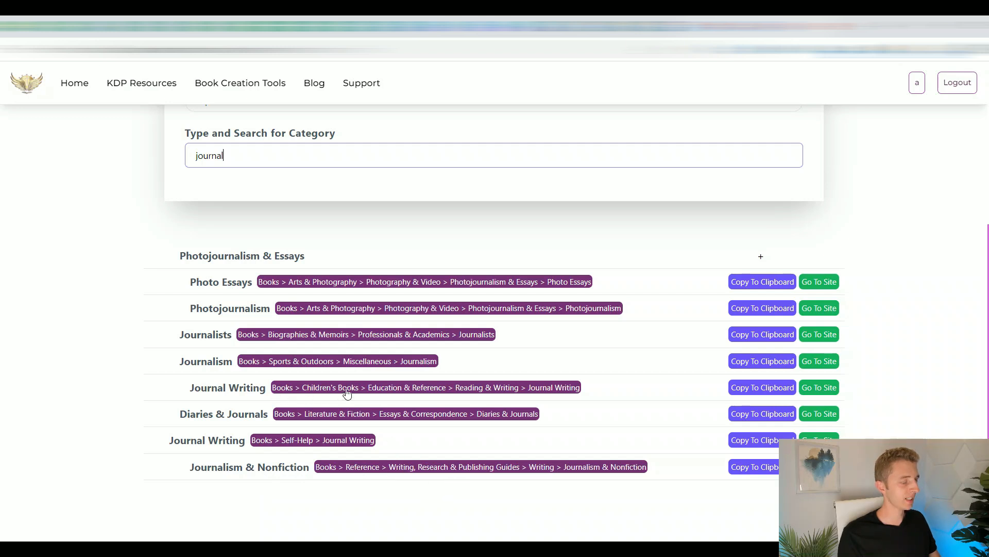
mouse_move(284, 398)
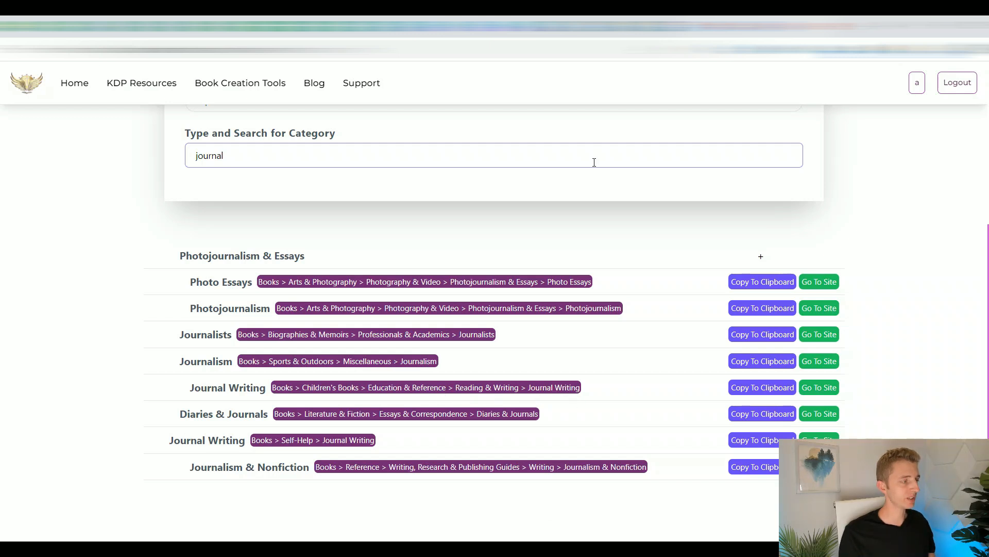
mouse_move(373, 308)
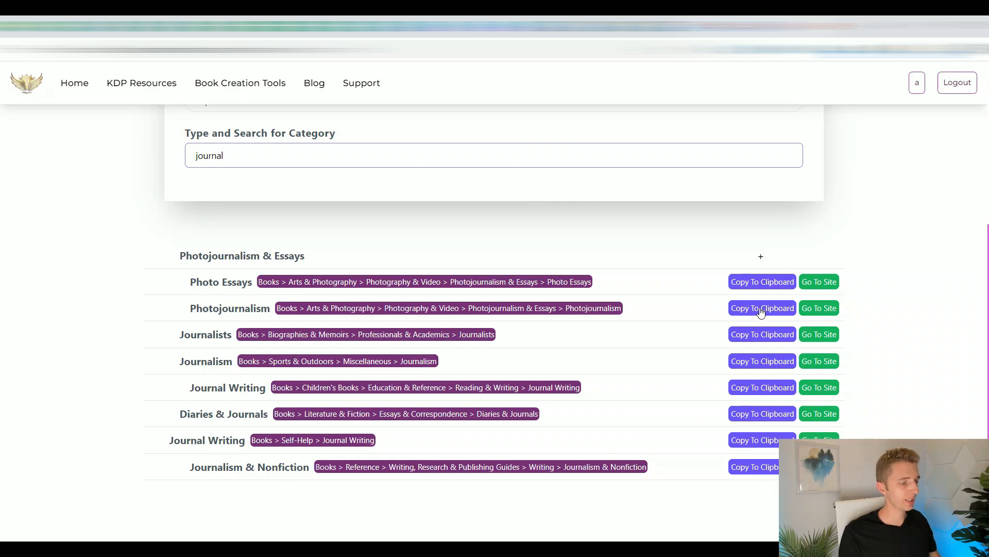
mouse_move(712, 520)
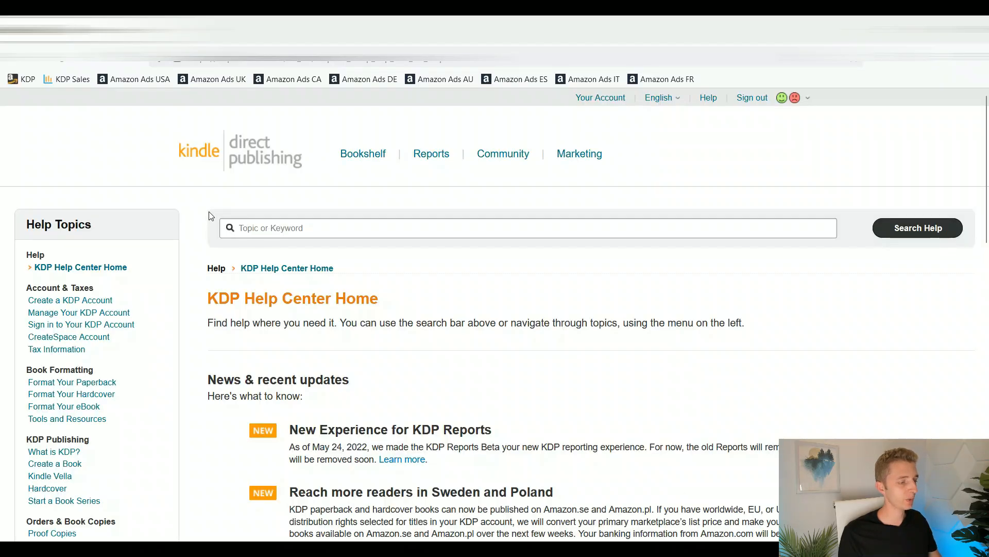
mouse_move(282, 137)
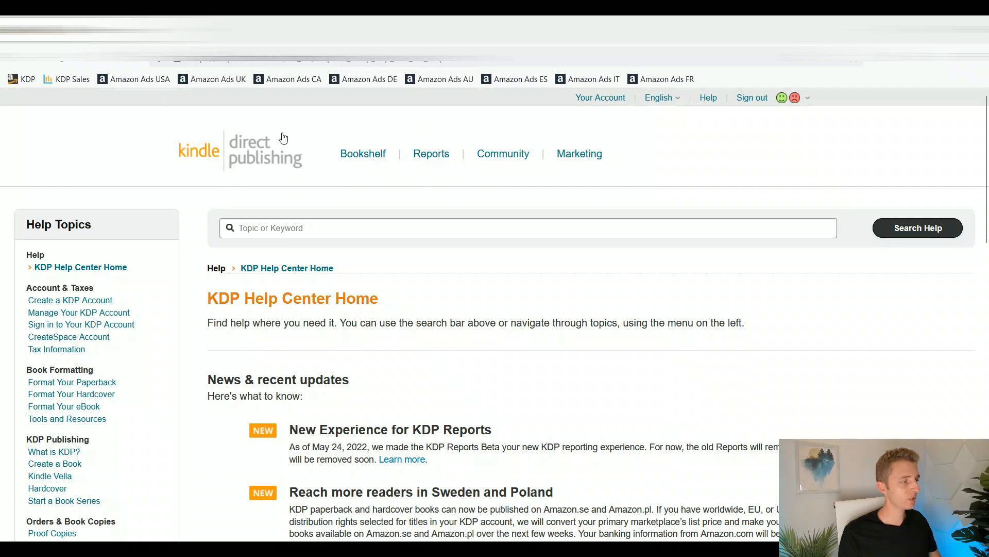
Reach the Update Amazon Categories form via Contact Us and highlight the ASIN/ISBN part of its template
scroll(down, 3)
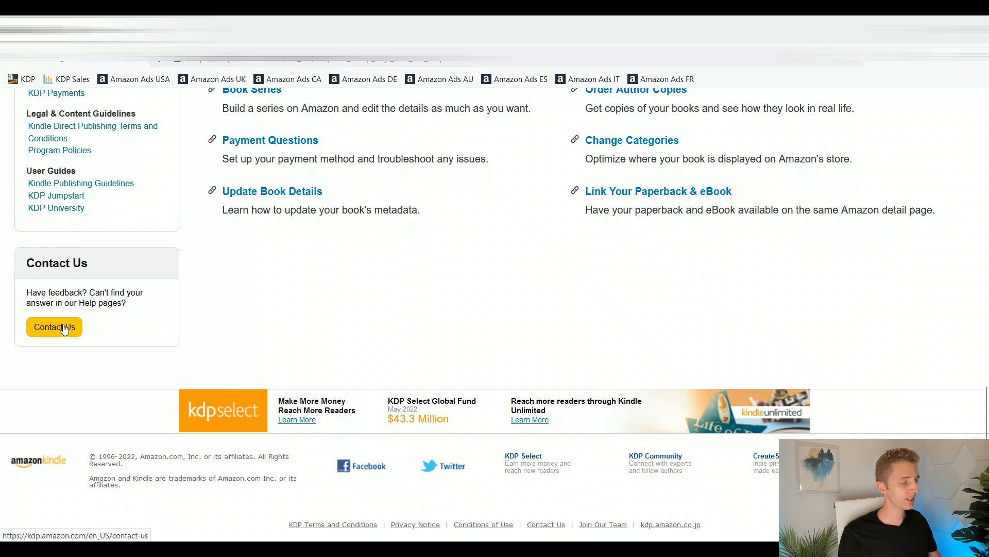
click(54, 327)
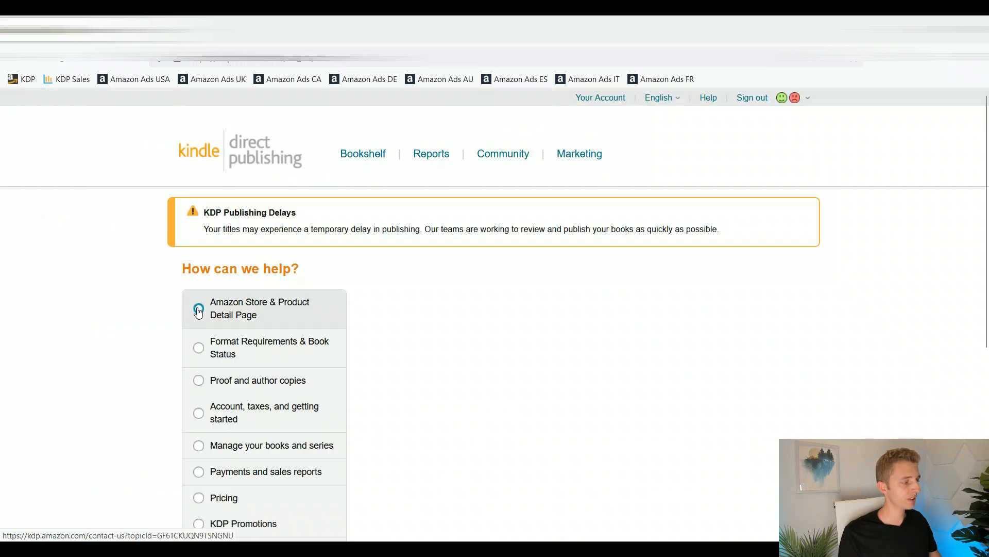
click(198, 310)
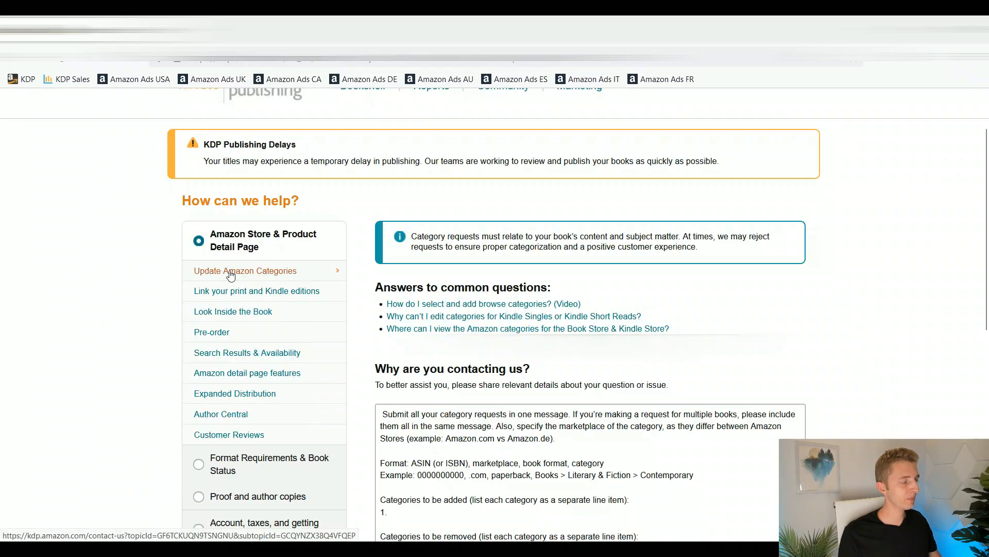
scroll(down, 3)
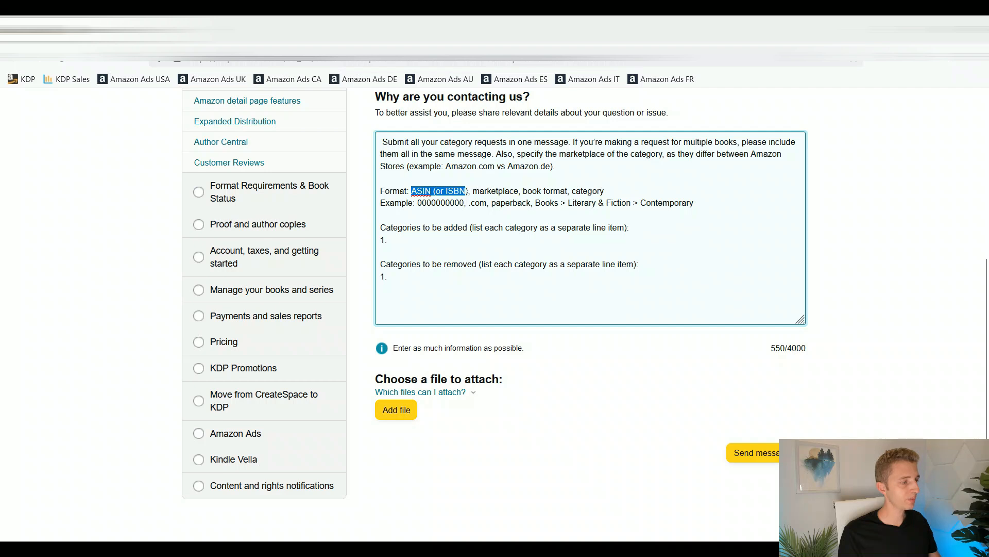
drag(464, 191, 571, 191)
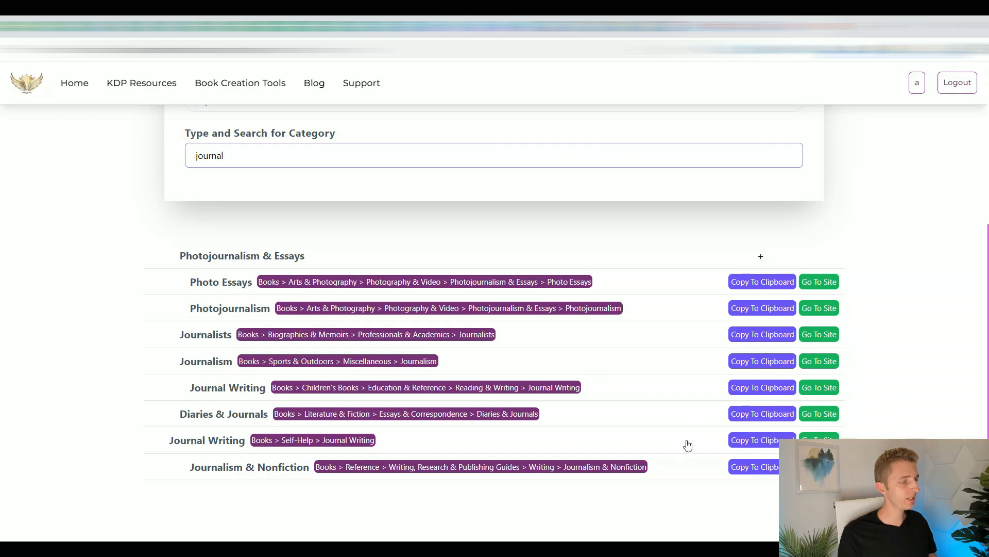
Remove the journal search text so top-level categories like Arts & Photography list again
click(762, 386)
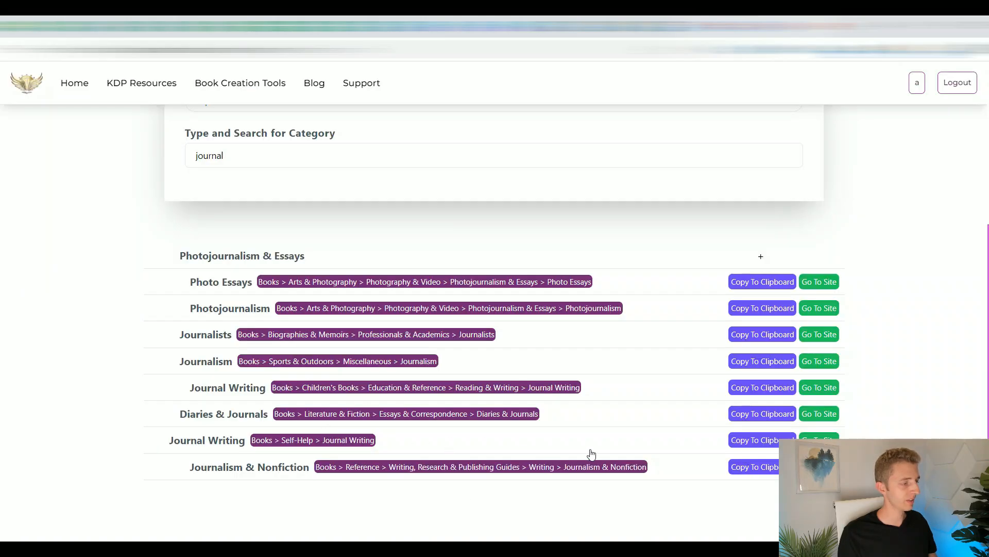
click(762, 413)
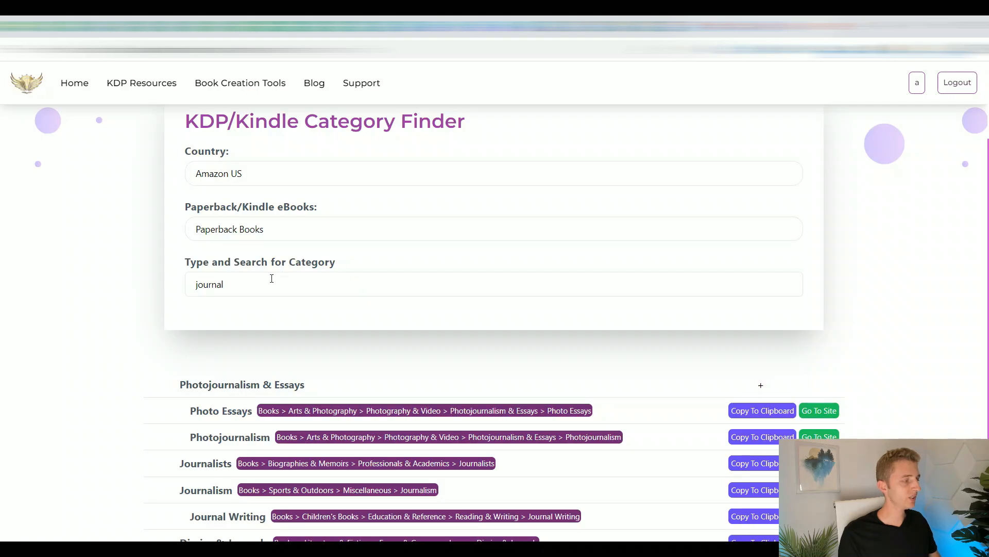
scroll(down, 3)
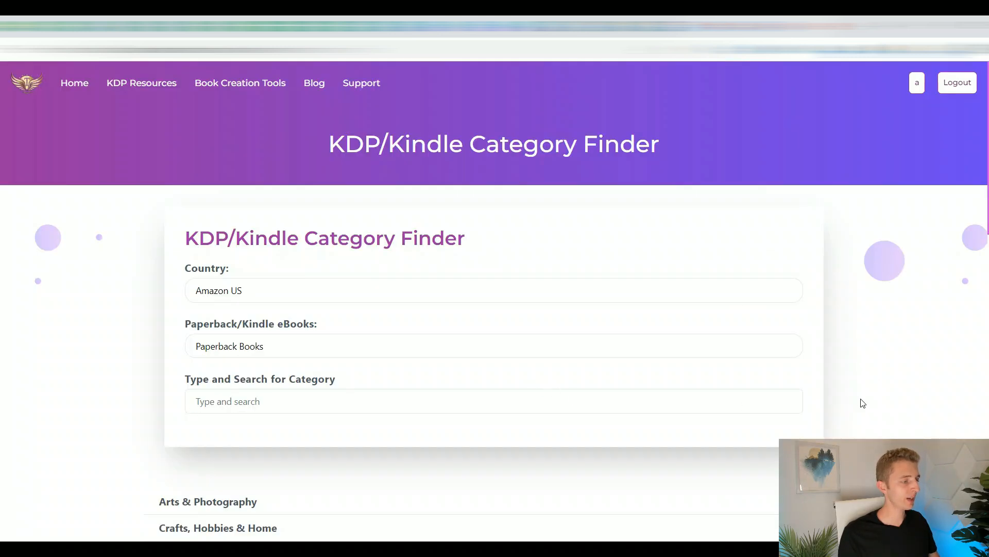
Expand Arts & Photography > Architecture > Buildings and copy the Landmarks & Monuments path to clipboard
scroll(down, 3)
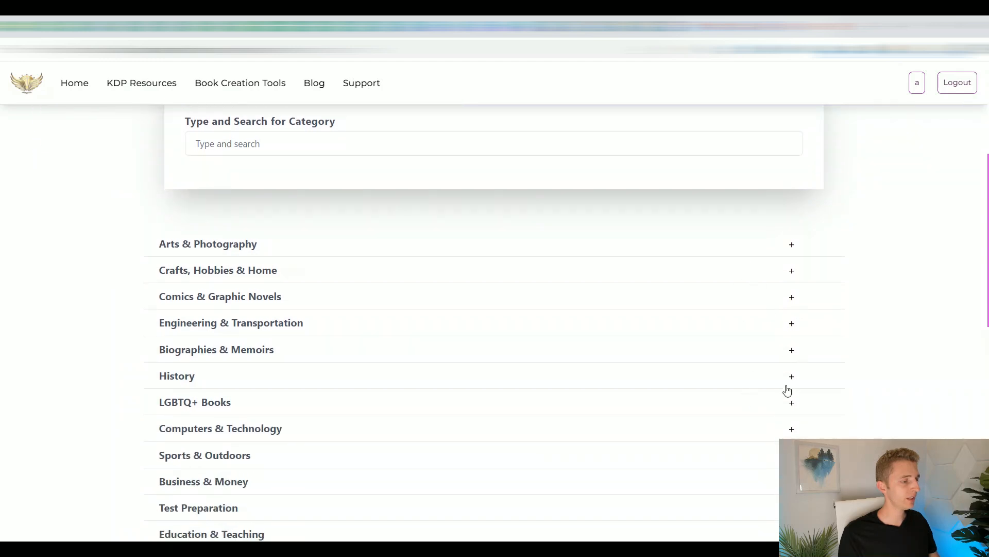
scroll(down, 3)
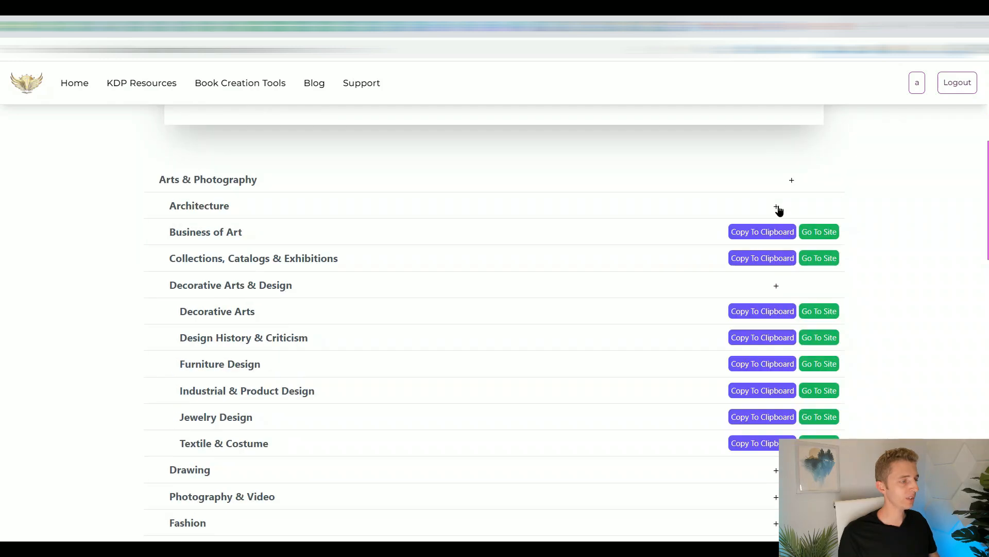
click(779, 206)
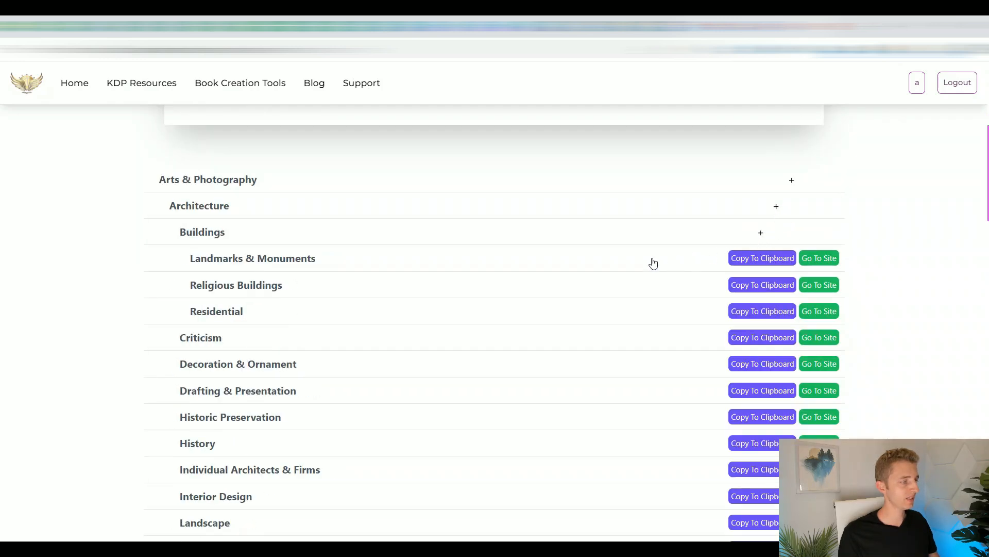
click(762, 258)
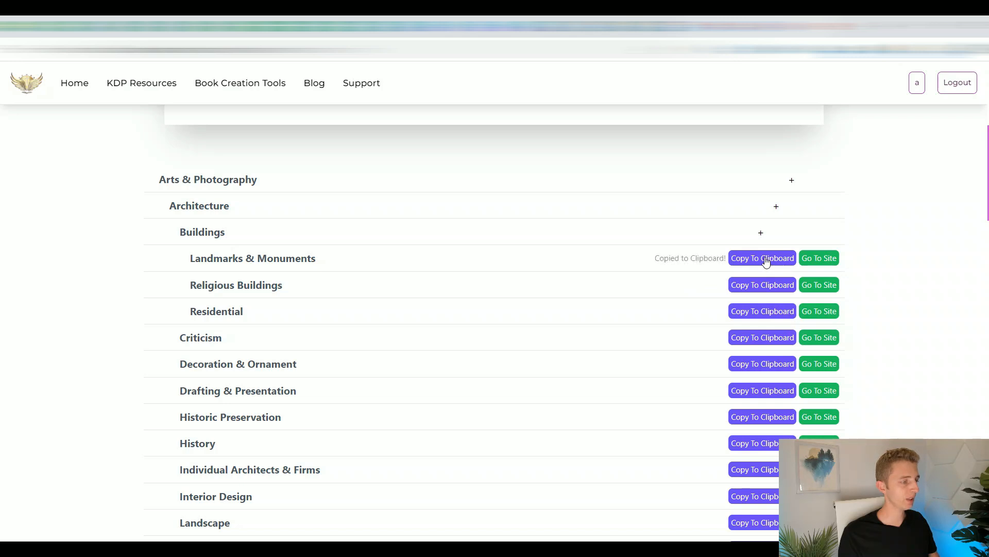